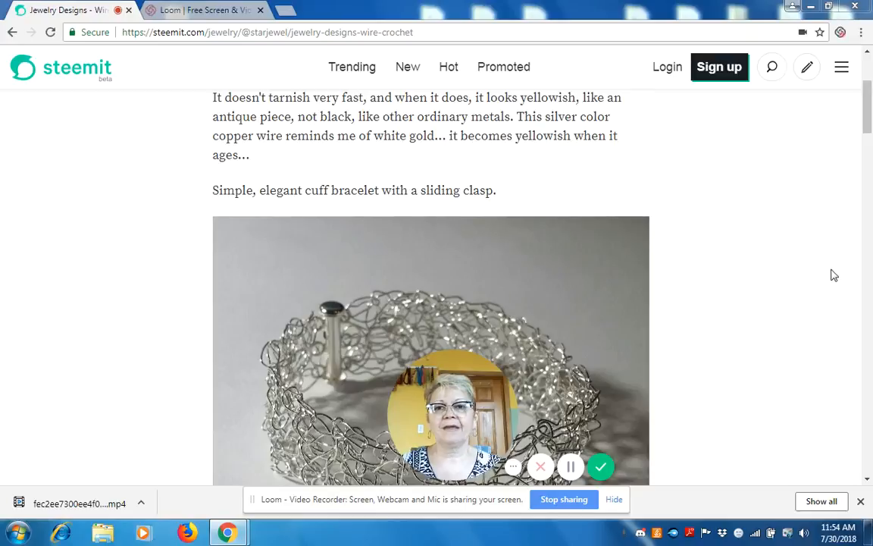
{"action": "scroll", "scroll_direction": "up", "scroll_amount": 3}
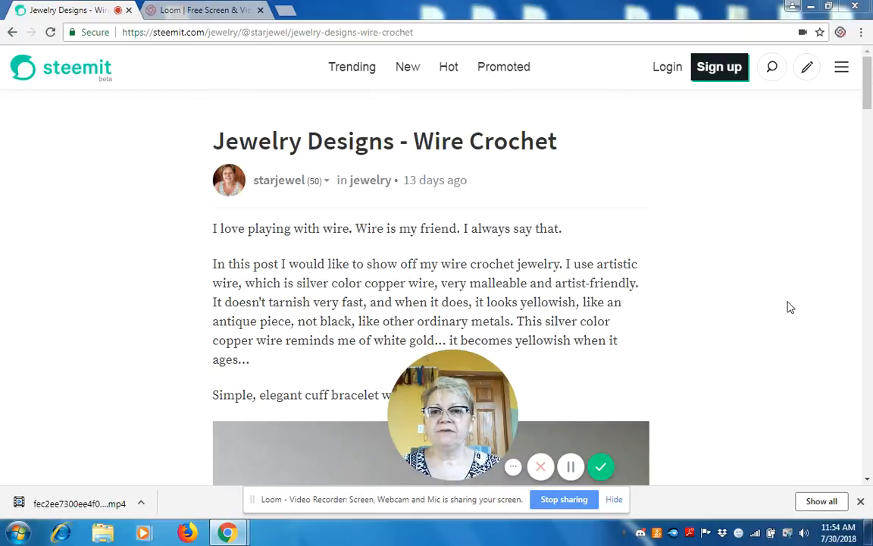
{"action": "scroll", "scroll_direction": "down", "scroll_amount": 3}
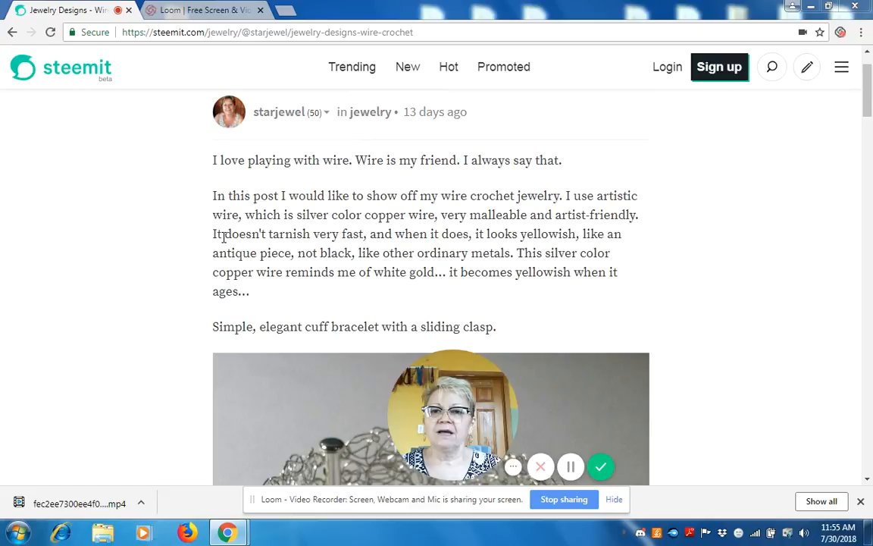
{"action": "scroll", "scroll_direction": "down", "scroll_amount": 3}
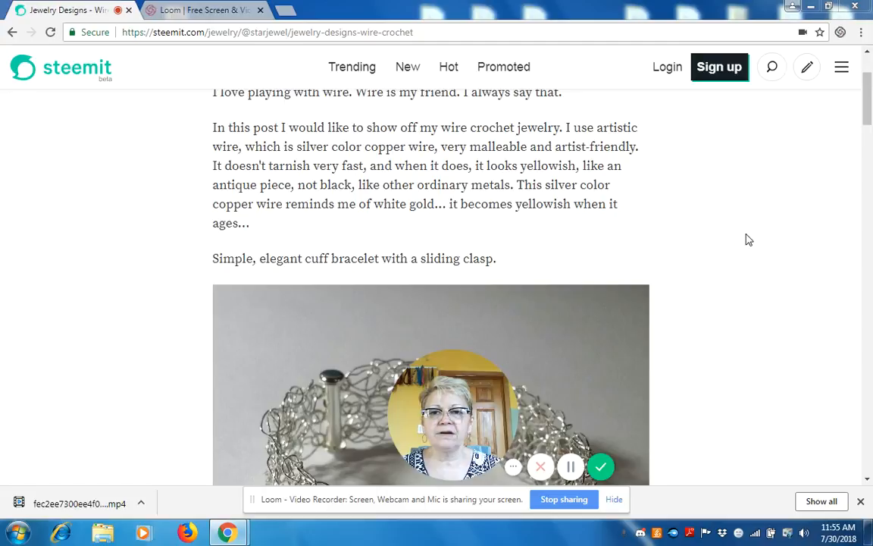
{"action": "scroll", "scroll_direction": "down", "scroll_amount": 3}
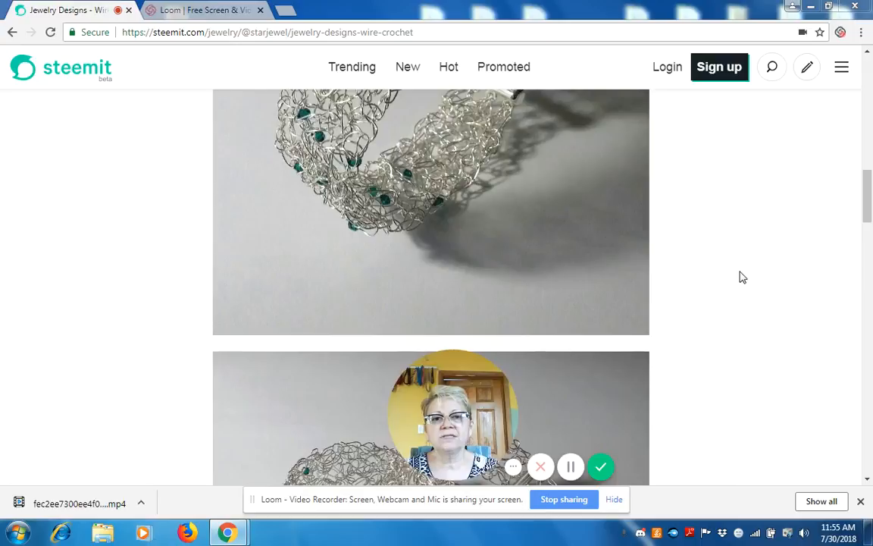
{"action": "scroll", "scroll_direction": "down", "scroll_amount": 3}
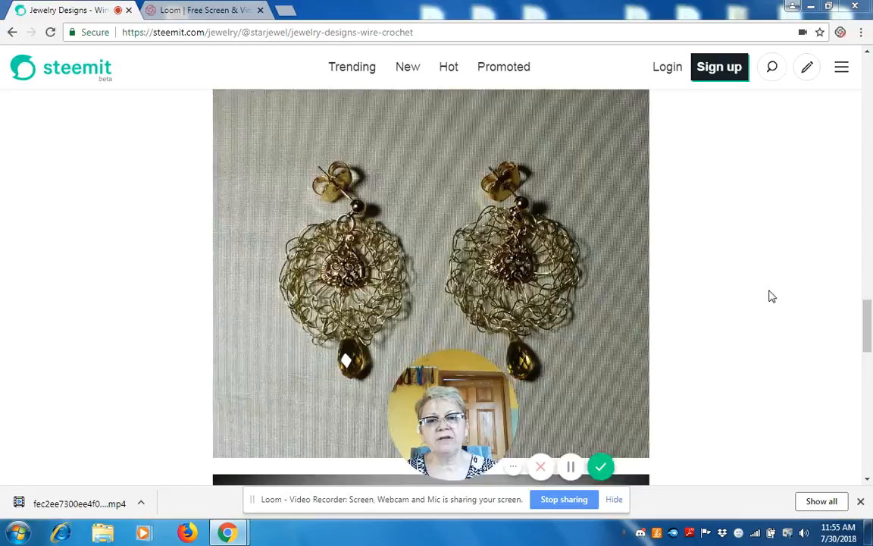
{"action": "scroll", "scroll_direction": "down", "scroll_amount": 3}
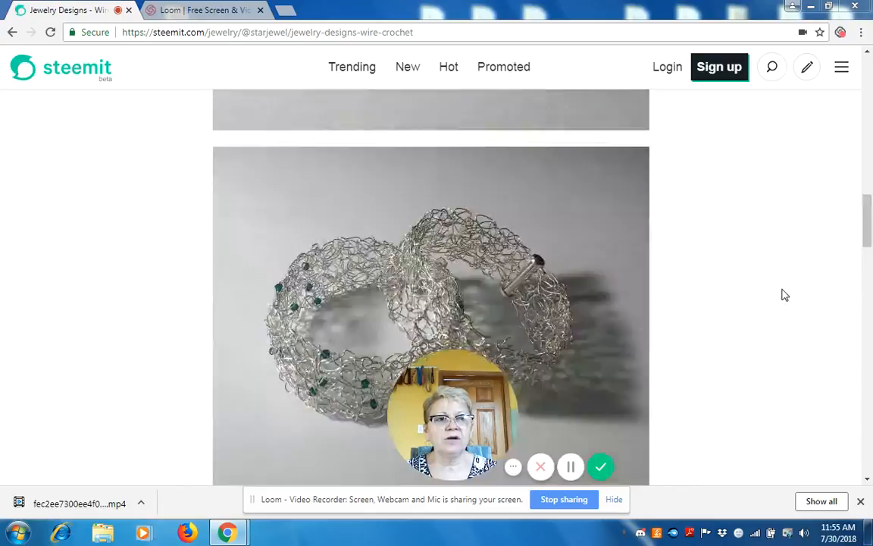
{"action": "scroll", "scroll_direction": "up", "scroll_amount": 3}
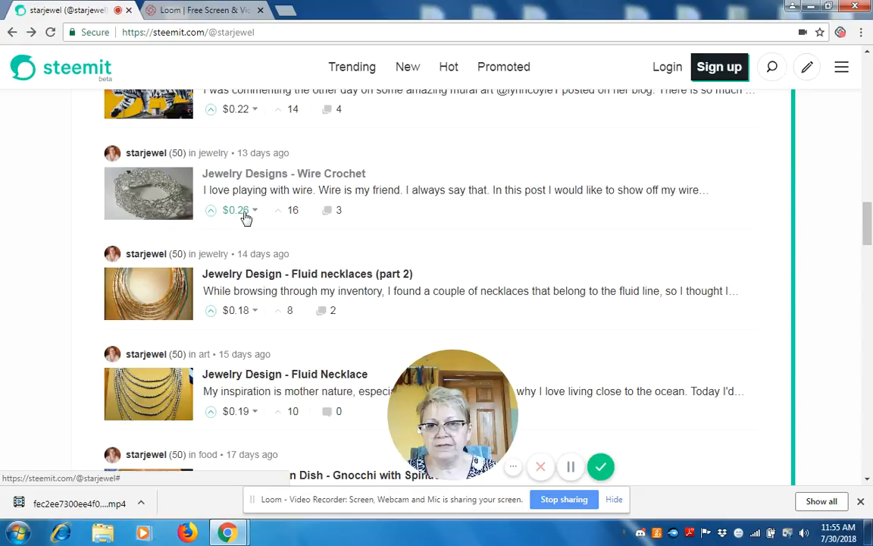
{"action": "mouse_move", "coordinate": [311, 173]}
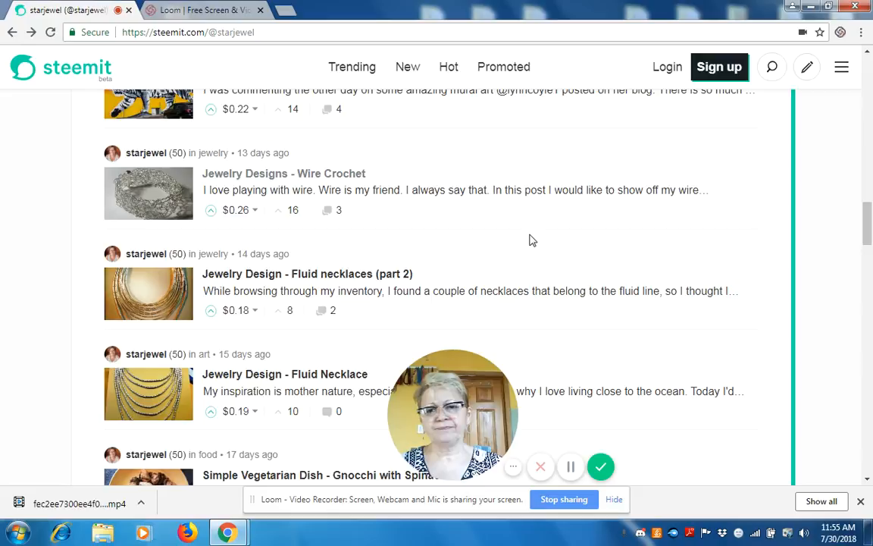
{"action": "scroll", "scroll_direction": "up", "scroll_amount": 3}
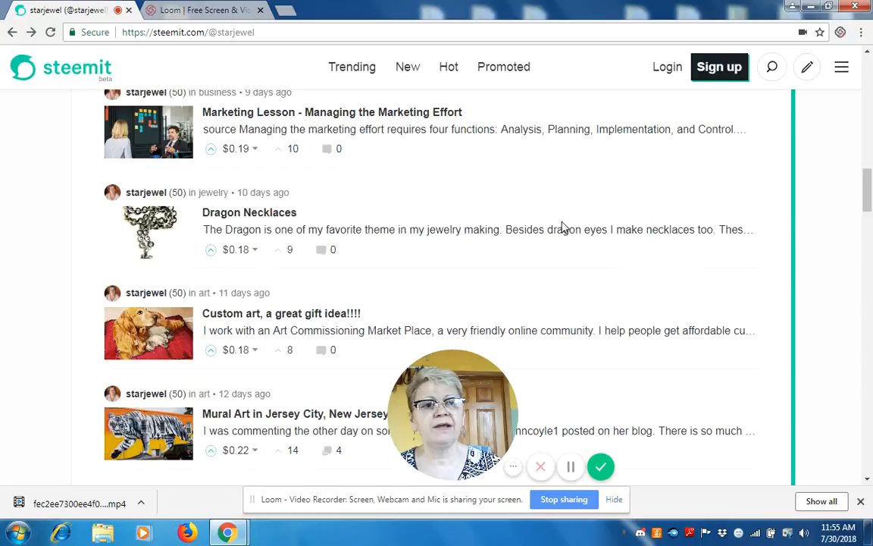
{"action": "scroll", "scroll_direction": "up", "scroll_amount": 3}
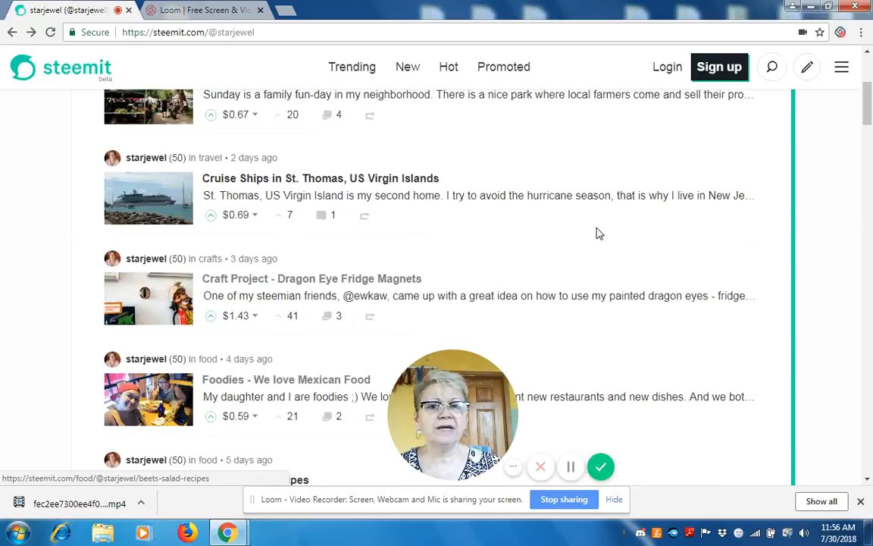
{"action": "scroll", "scroll_direction": "up", "scroll_amount": 3}
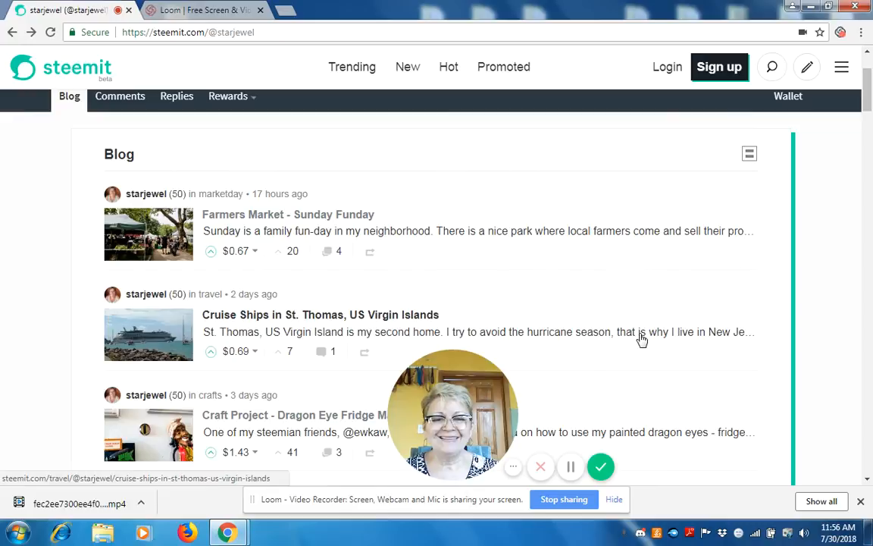
{"action": "mouse_move", "coordinate": [455, 288]}
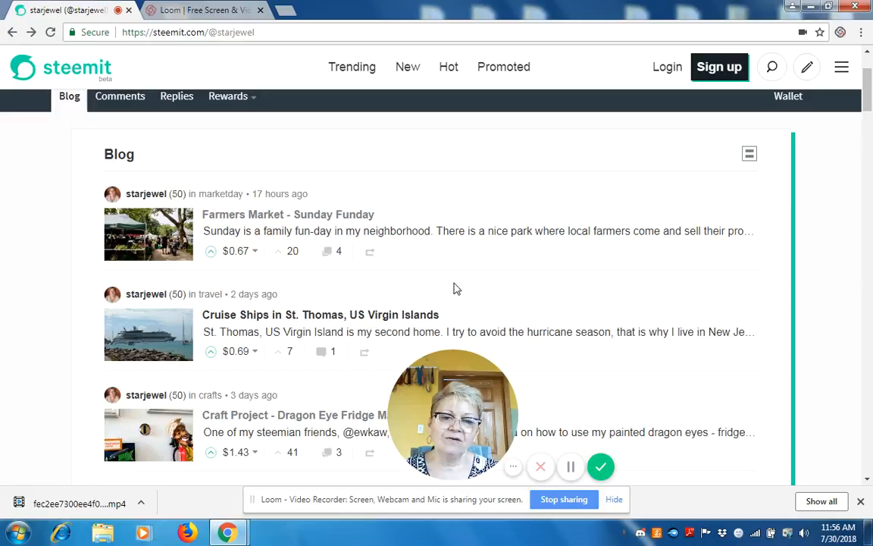